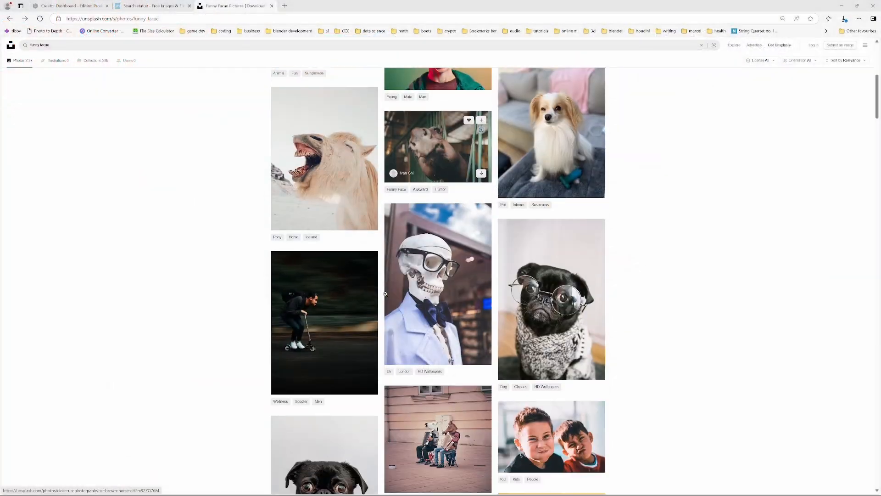
# Leave the Unsplash funny-faces pug results and switch back to Blender
pyautogui.press('alt+tab')
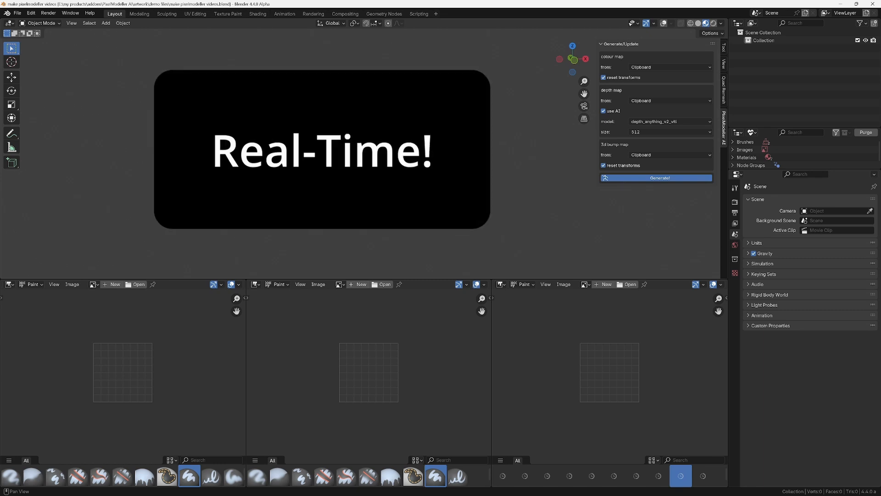
# Generate a 3D pug relief from the clipboard photo and adjust background removal under clean-up
pyautogui.click(656, 178)
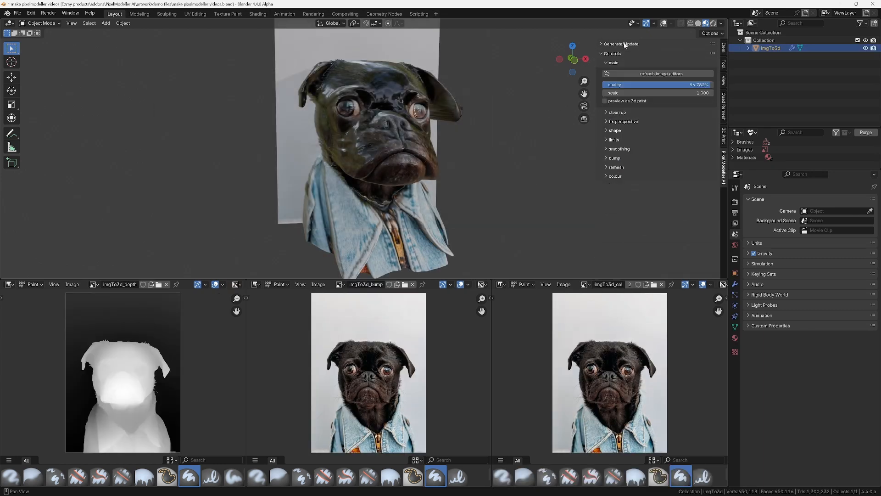
pyautogui.click(616, 112)
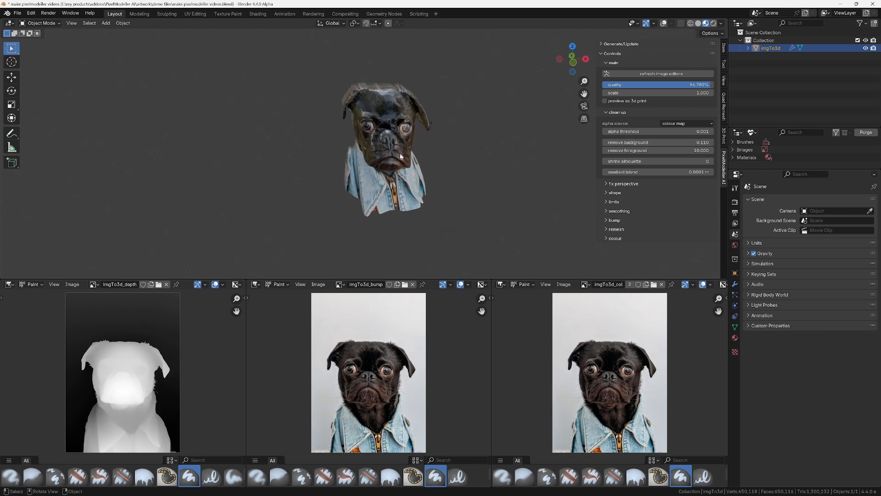
pyautogui.click(618, 211)
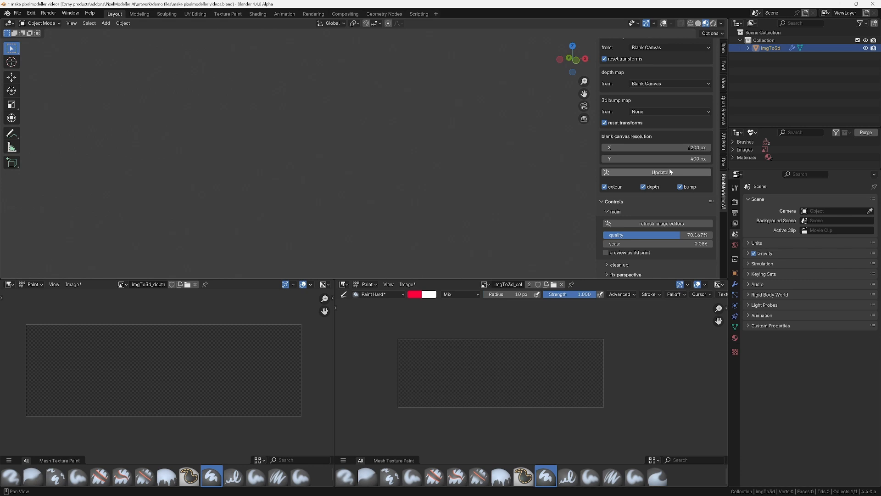
# Create blank 1200×400 colour and depth canvases for painting the dripping text
pyautogui.click(660, 172)
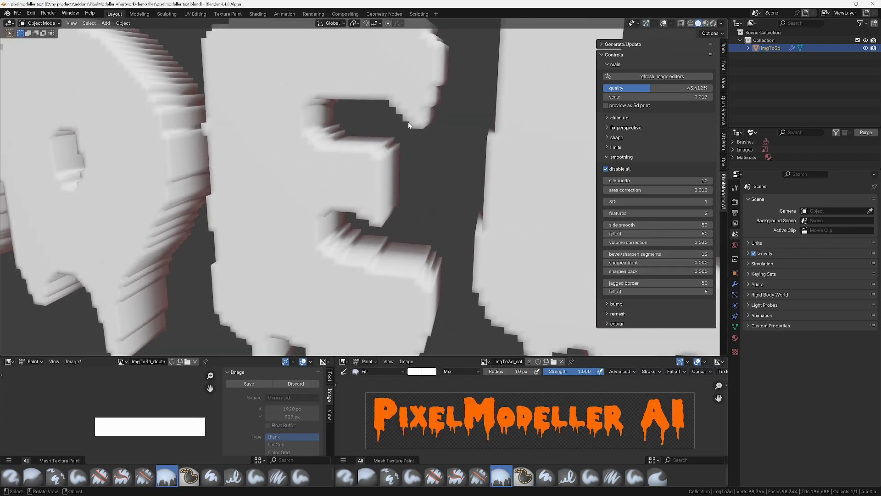
# Toggle the letters' smoothing off to compare, then re-enable it for rounded edges
pyautogui.click(606, 168)
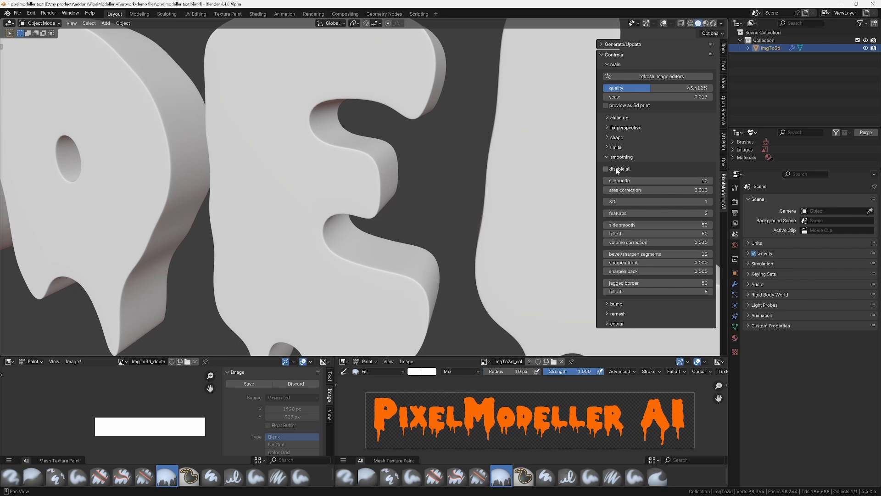
pyautogui.click(605, 169)
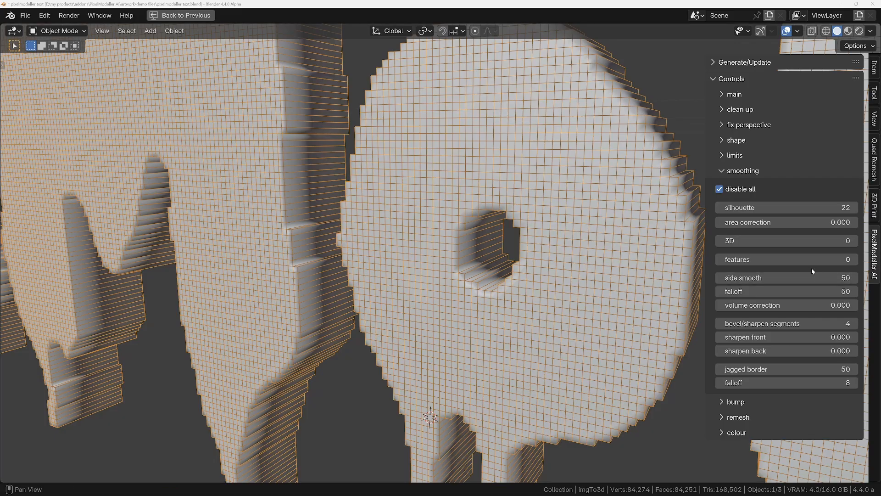
pyautogui.click(719, 188)
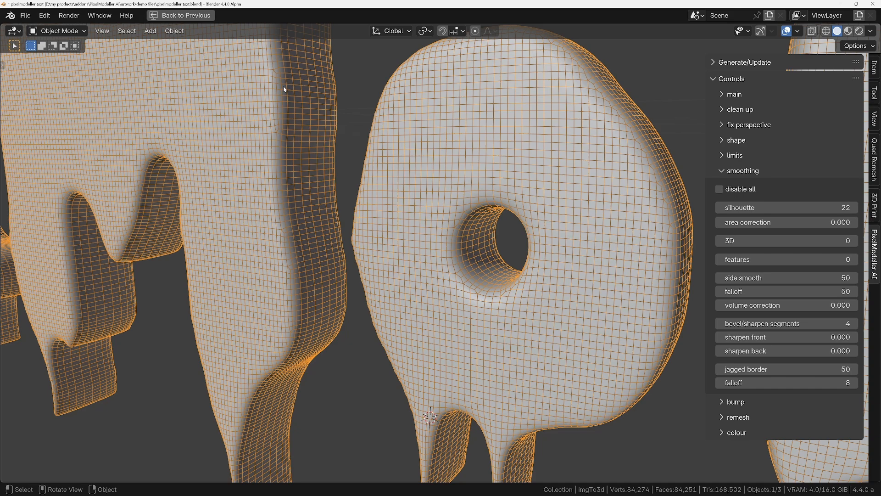
pyautogui.moveTo(664, 283)
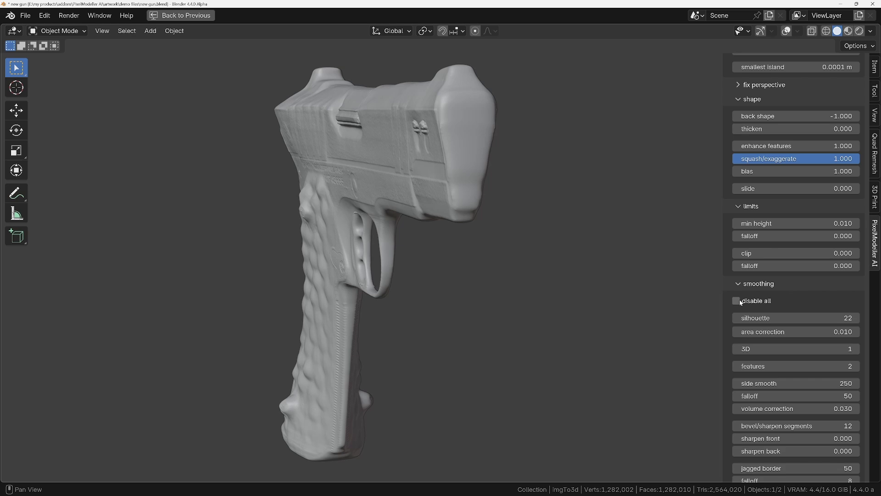
# Toggle the smoothing Disable All option on the pistol mesh
pyautogui.click(736, 301)
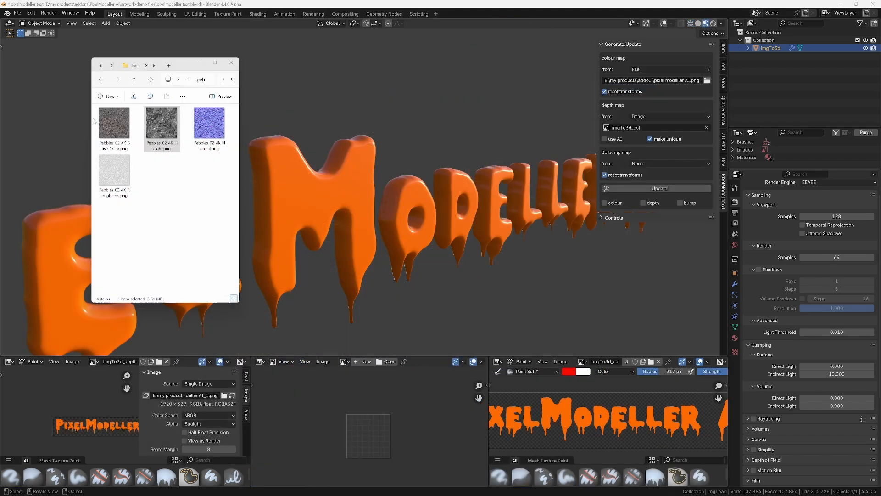
# Load the pebble base colour as the From Image colour map and choose a pebble bump map
pyautogui.click(114, 123)
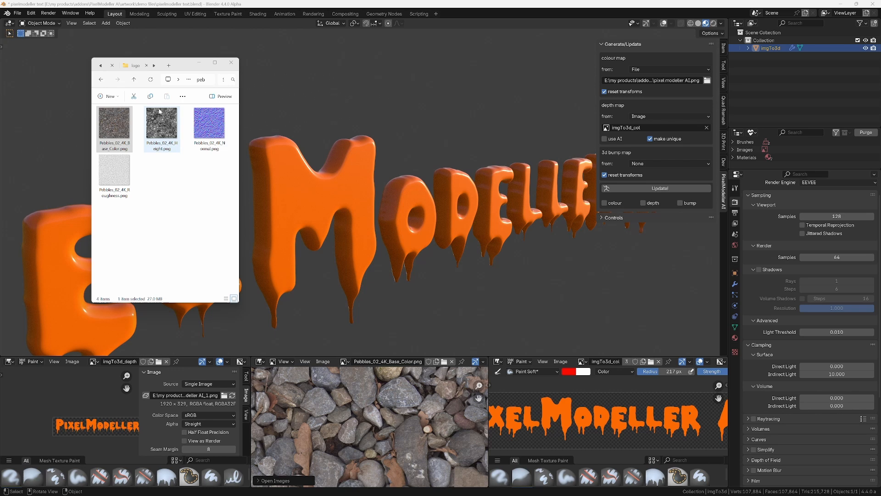
pyautogui.click(669, 68)
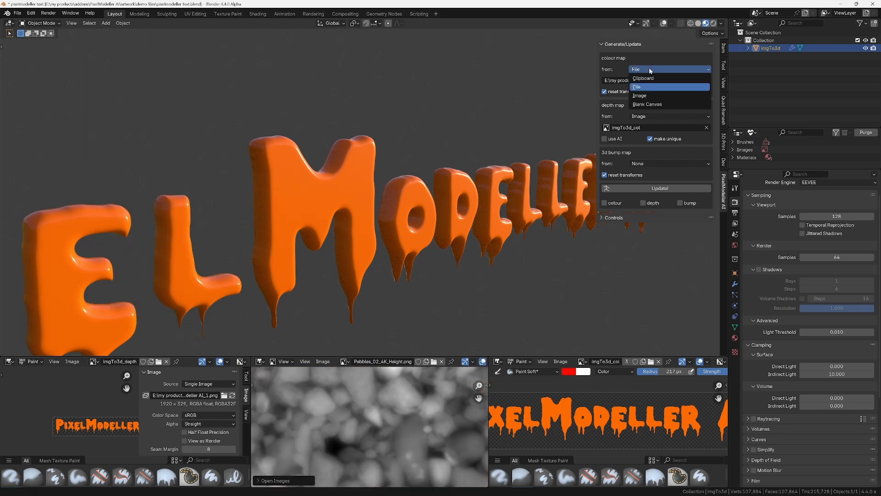
pyautogui.click(639, 95)
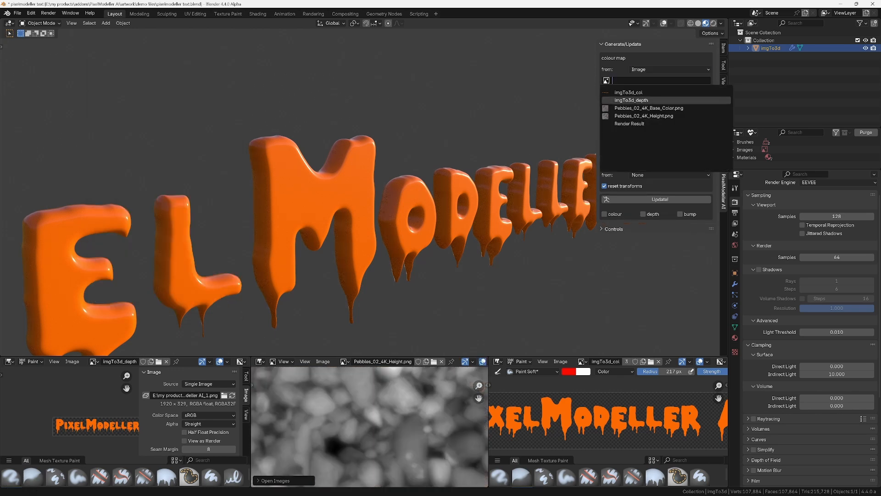
pyautogui.click(669, 174)
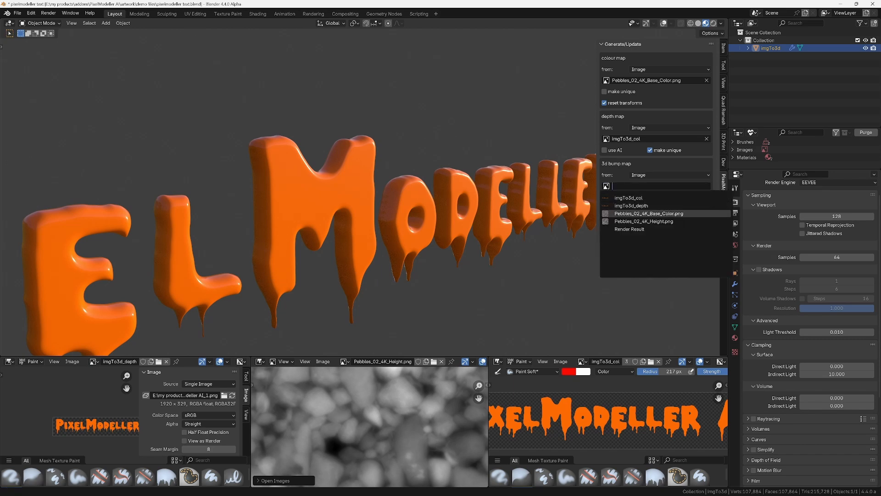
pyautogui.click(644, 221)
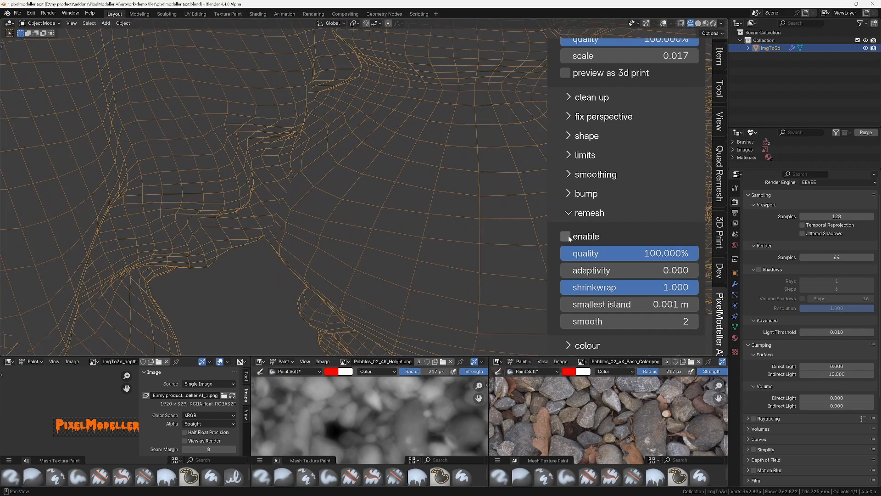
# Enable remeshing on the pebble letters, switch it off to compare, then re-enable it
pyautogui.click(566, 236)
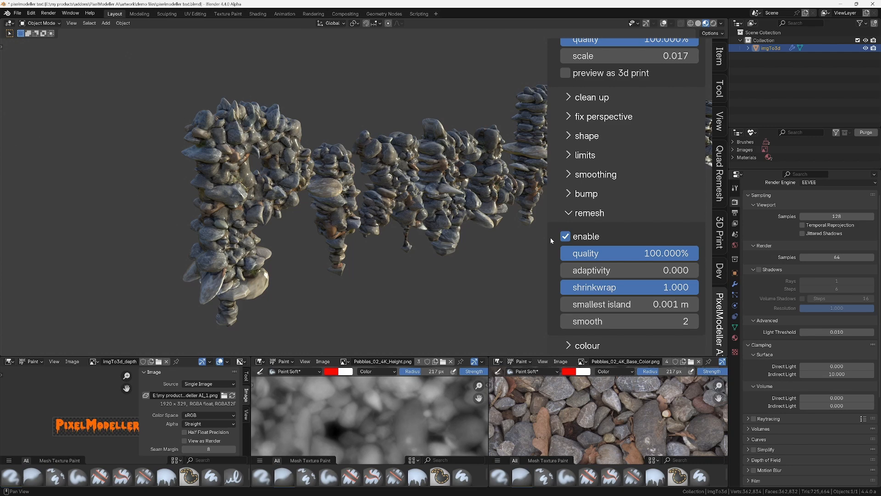
pyautogui.click(566, 236)
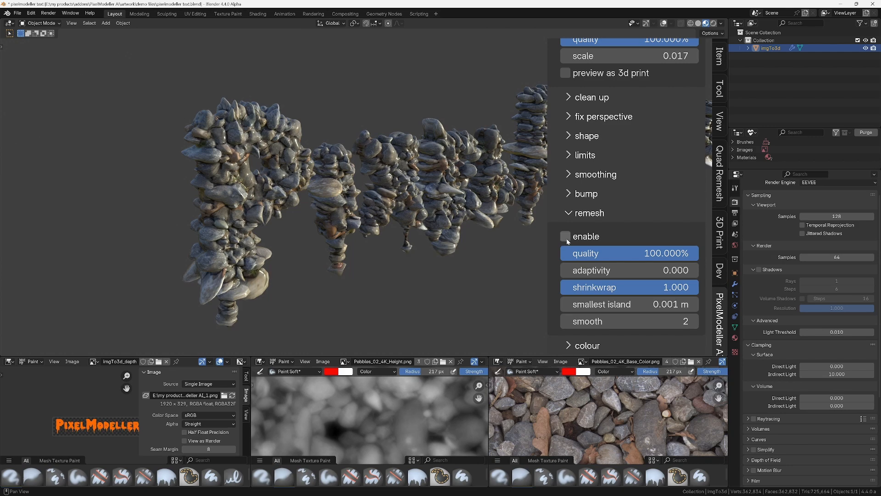
pyautogui.click(565, 236)
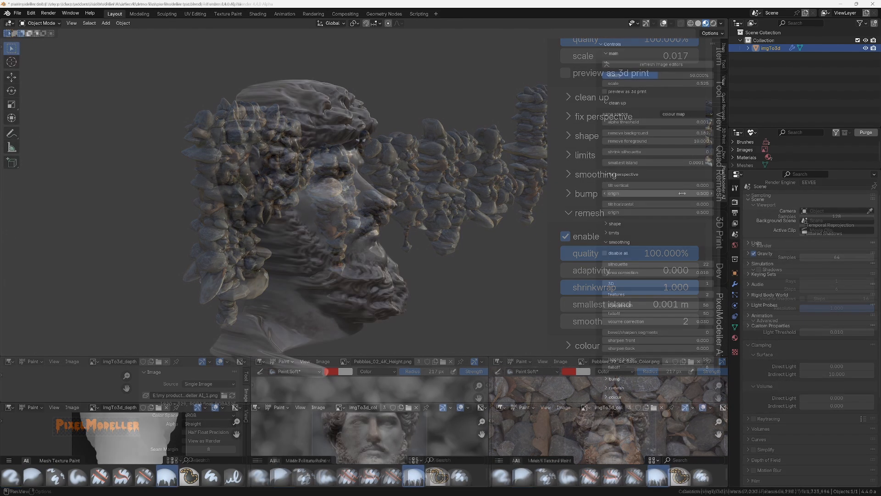